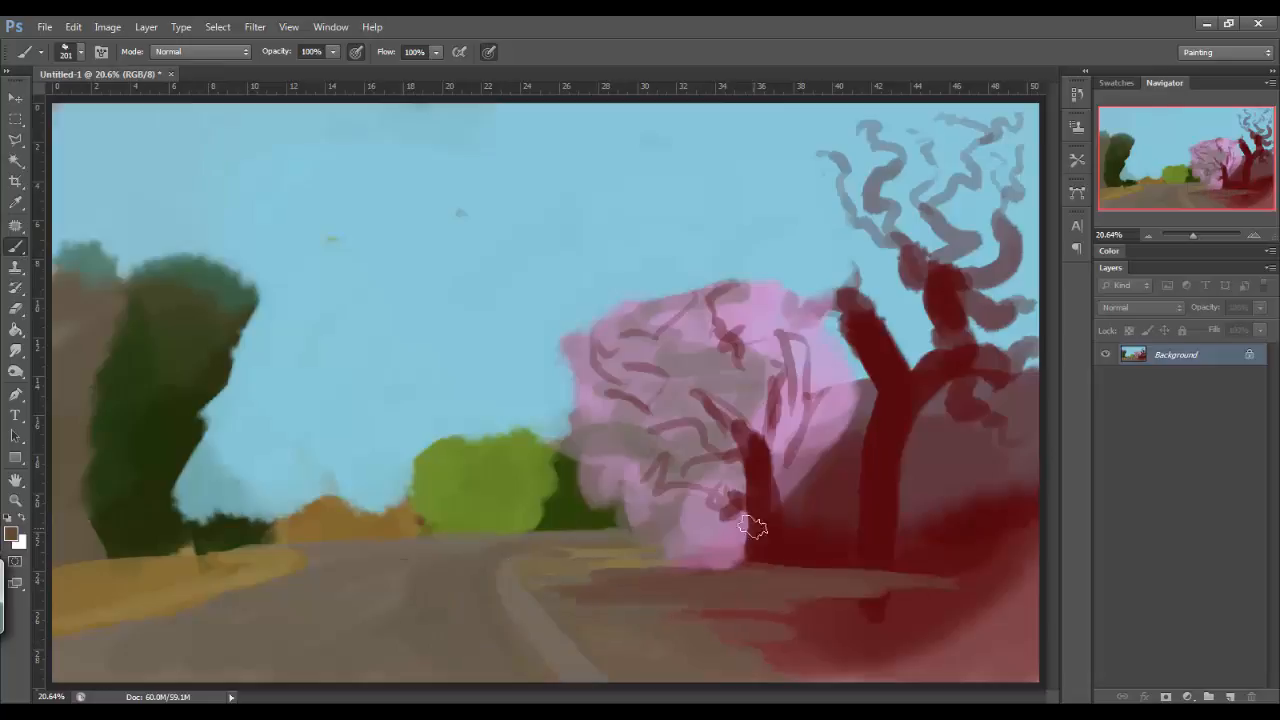
# Shade the bush darker green, then paint a tan patch and a small dark red tree to its left.
pyautogui.moveTo(756, 524); pyautogui.dragTo(560, 420)
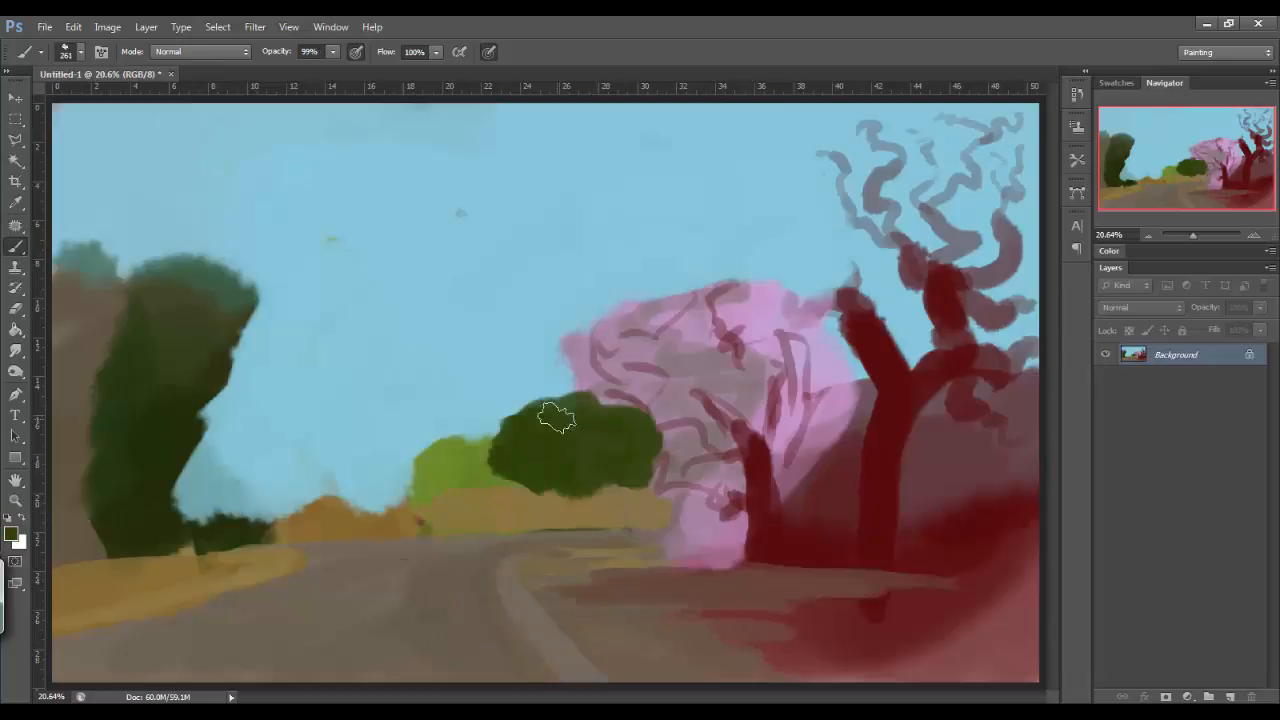
pyautogui.click(16, 534)
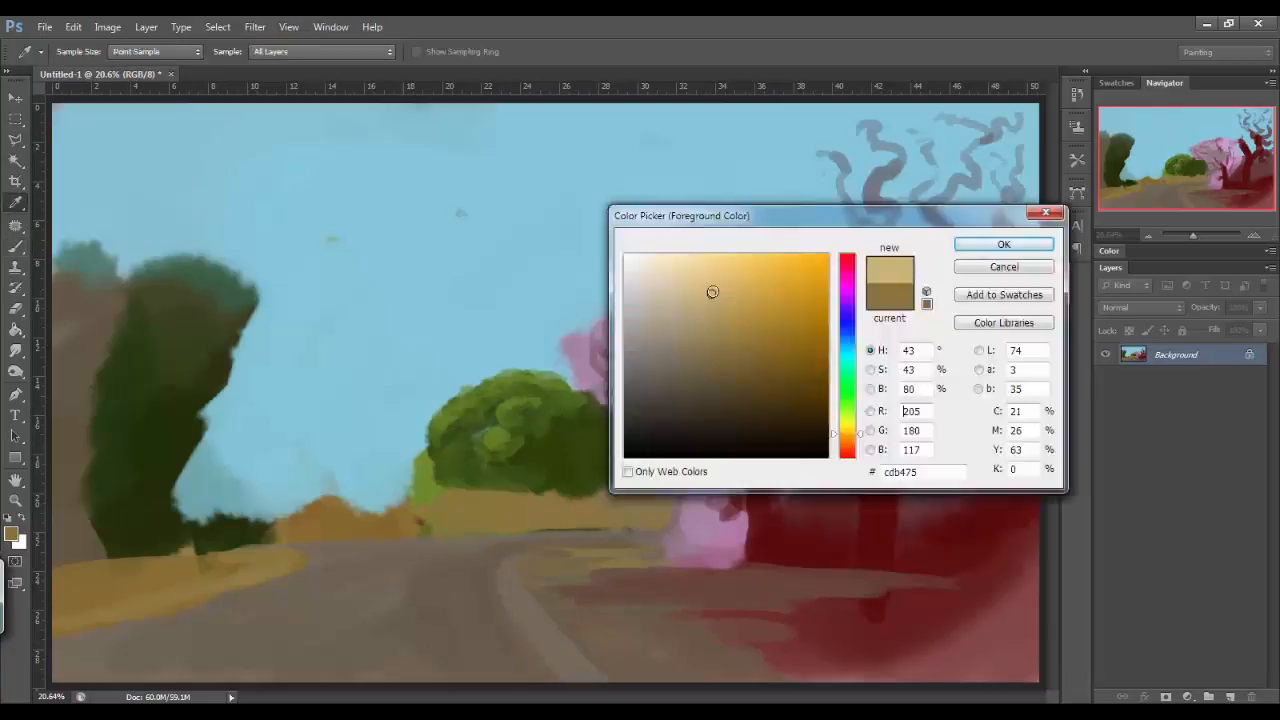
pyautogui.click(1004, 244)
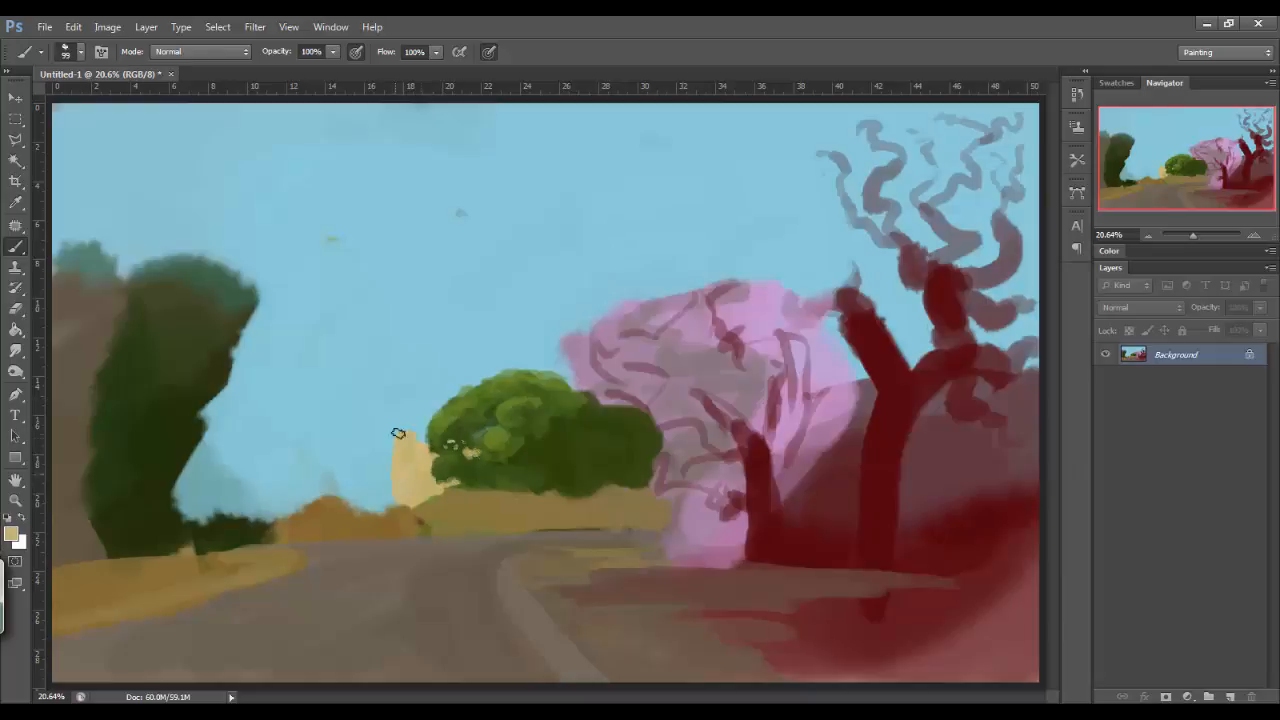
pyautogui.moveTo(396, 432); pyautogui.dragTo(380, 490)
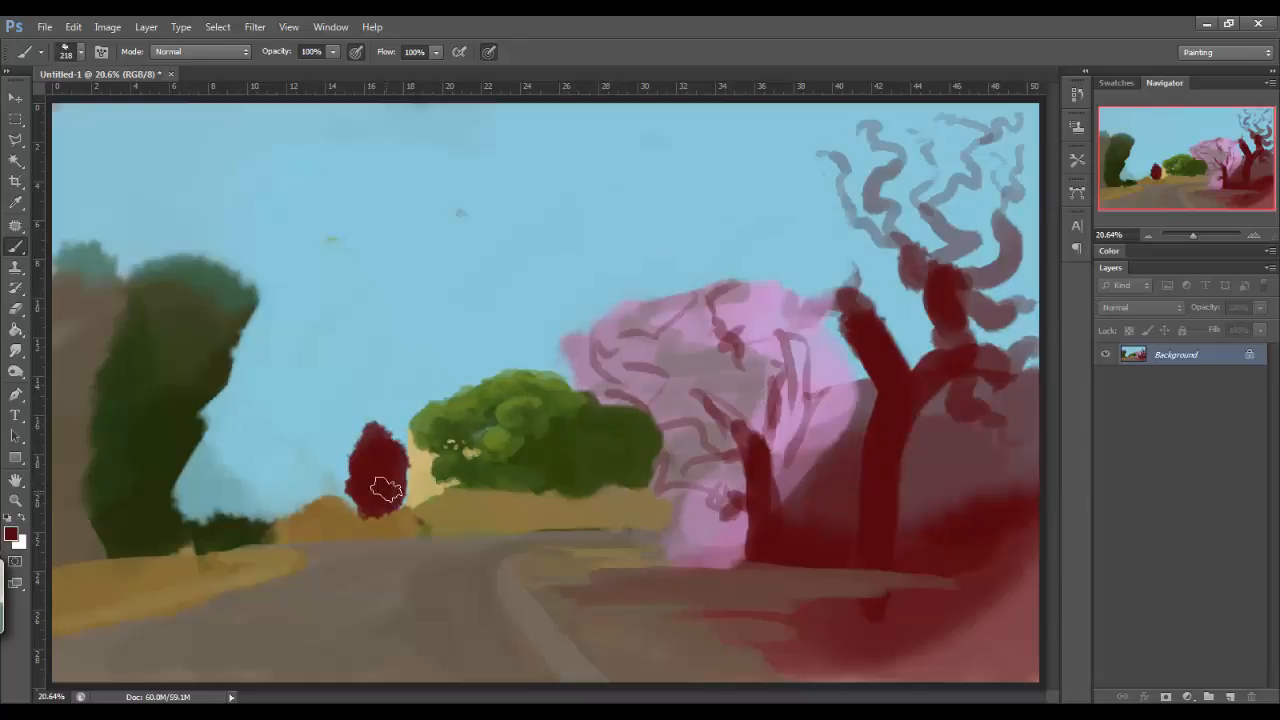
pyautogui.moveTo(384, 490); pyautogui.dragTo(264, 476)
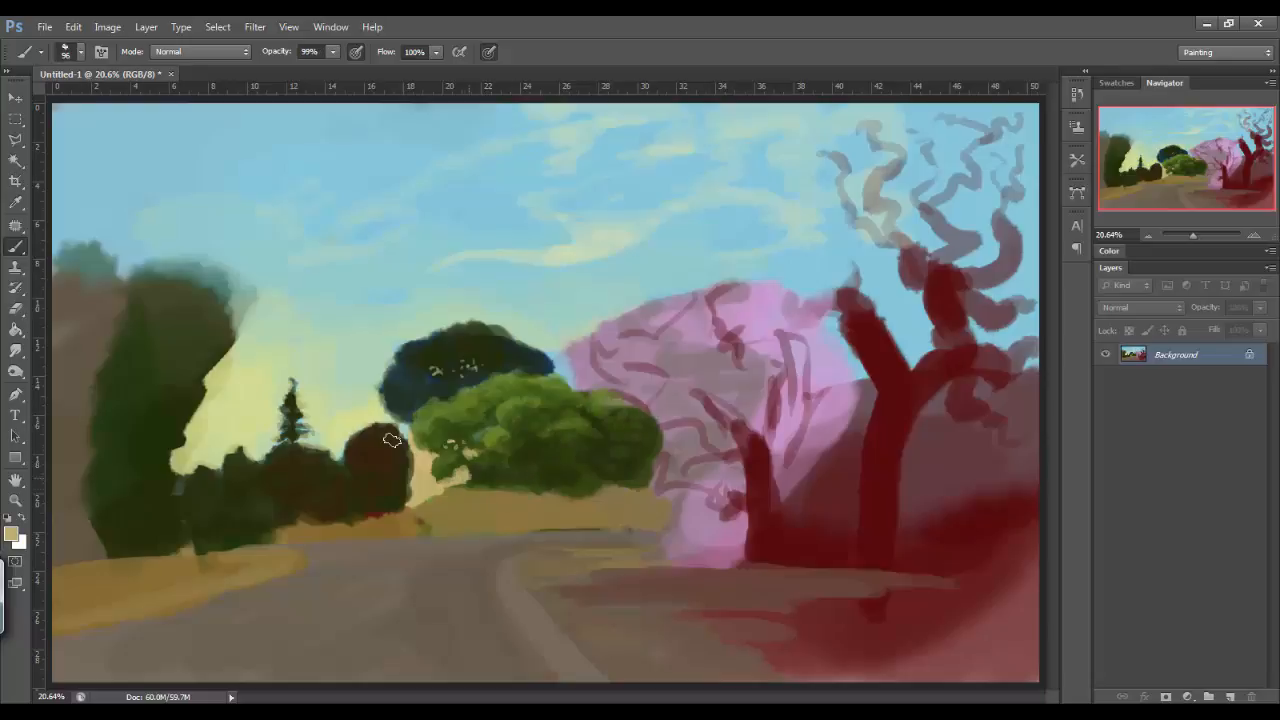
# Paint small grey shapes on the ground below the red tree.
pyautogui.click(490, 430)
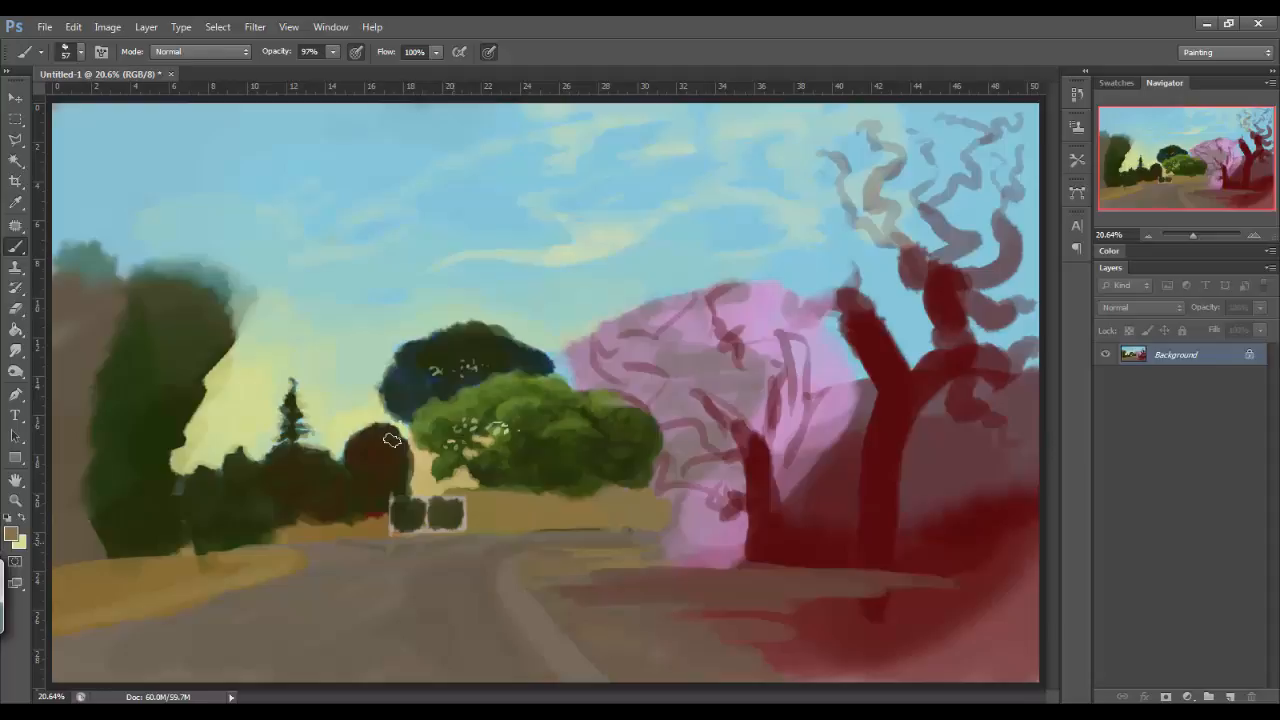
pyautogui.moveTo(540, 584); pyautogui.dragTo(780, 580)
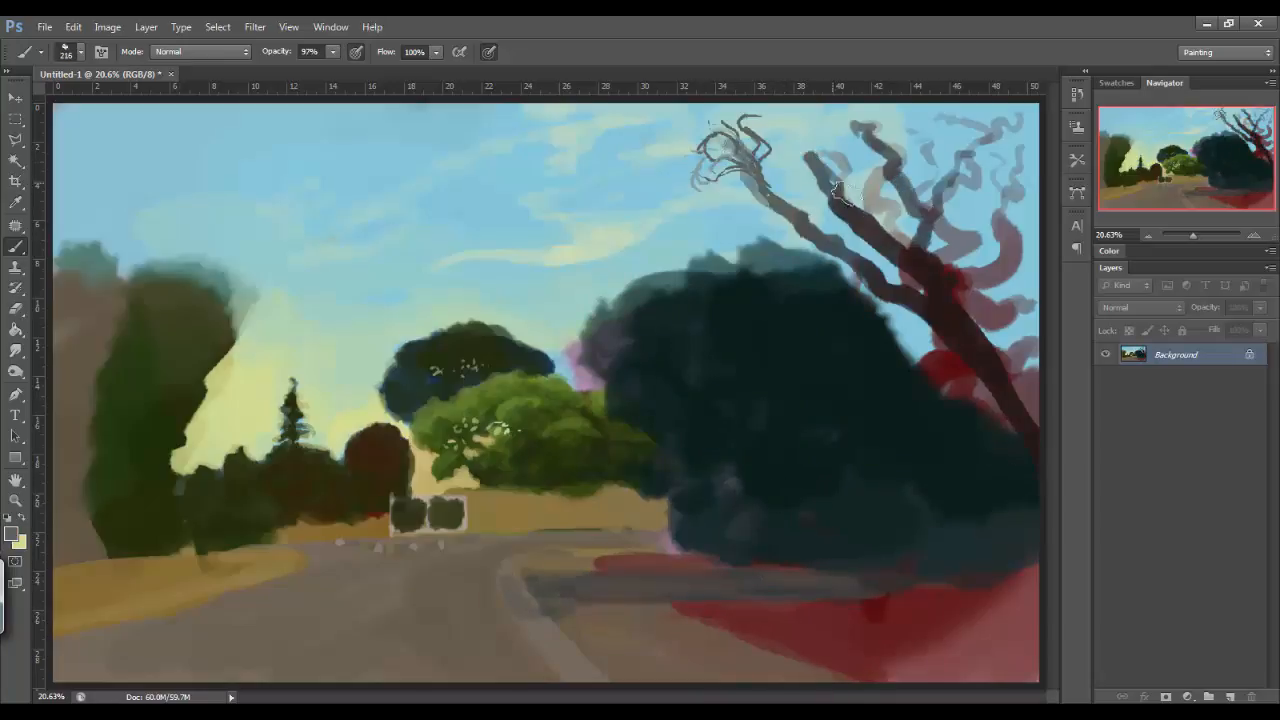
# Extend the dark teal tree mass over the upper right side.
pyautogui.moveTo(836, 190); pyautogui.dragTo(940, 240)
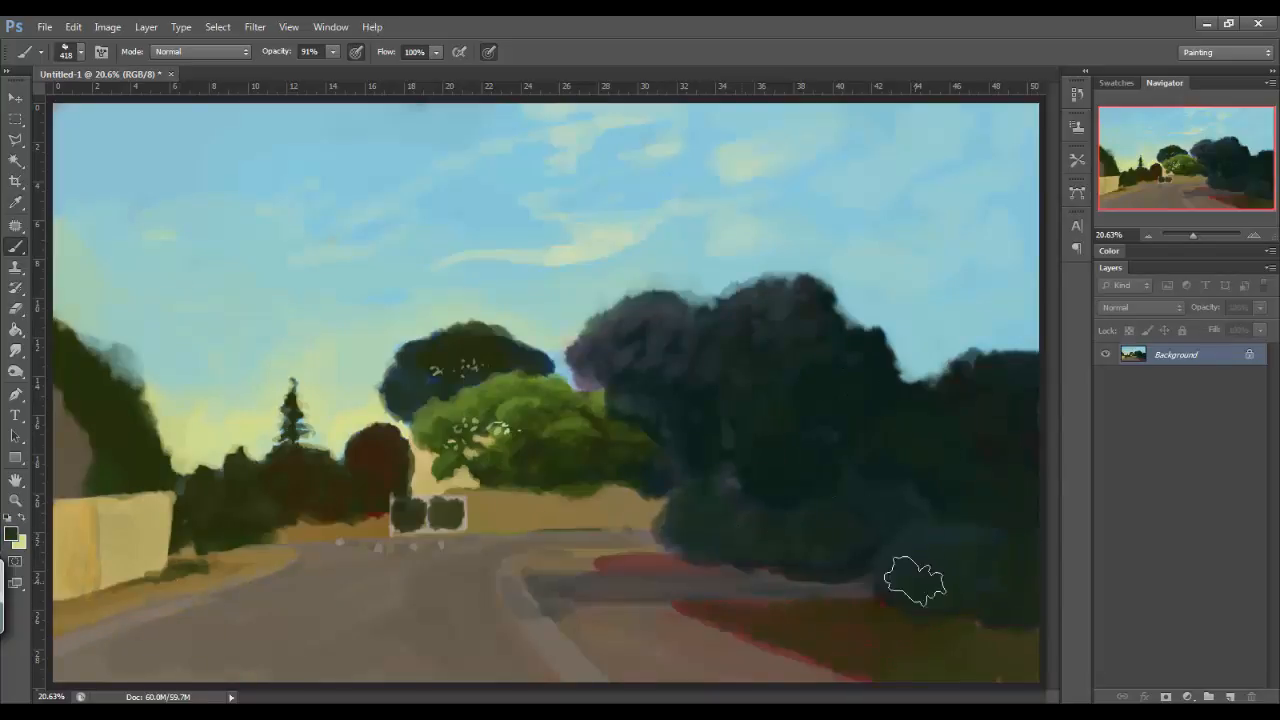
# Paint dark shrubs over the lower right ground, hiding the red trunks.
pyautogui.moveTo(940, 360); pyautogui.dragTo(824, 240)
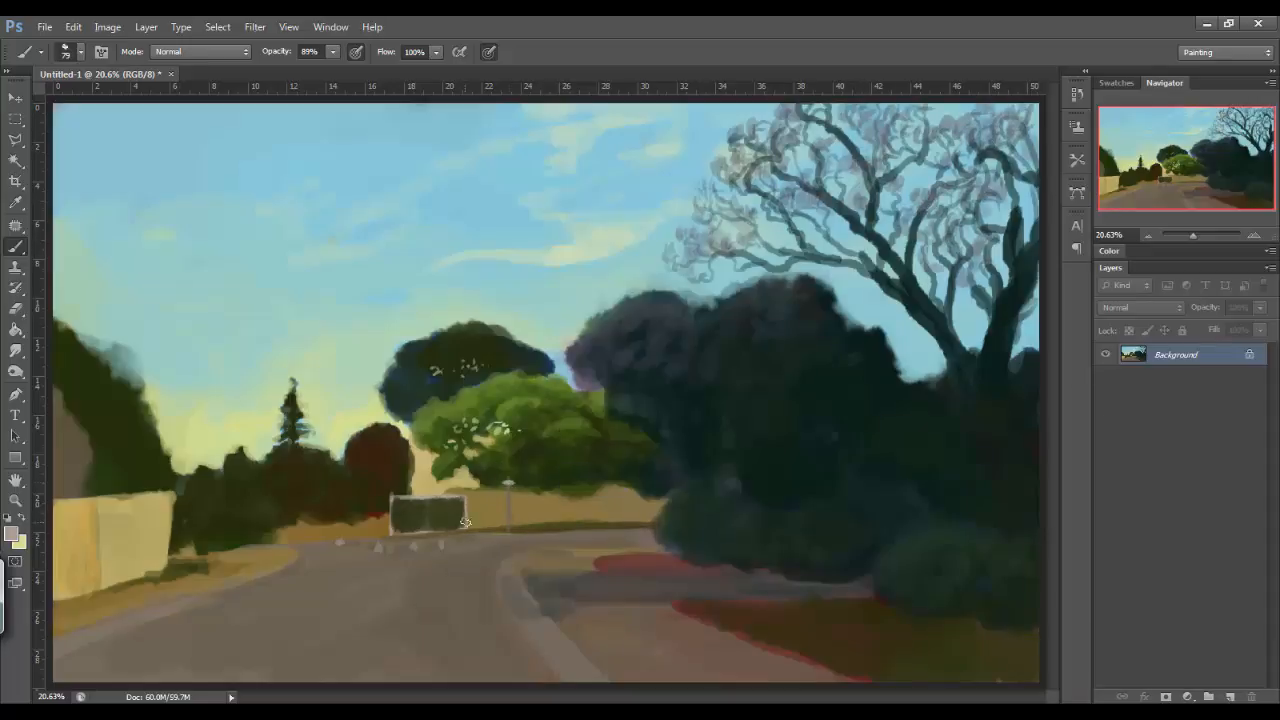
# Refine the thin branches of the bare tree with a small brush.
pyautogui.moveTo(464, 524); pyautogui.dragTo(370, 518)
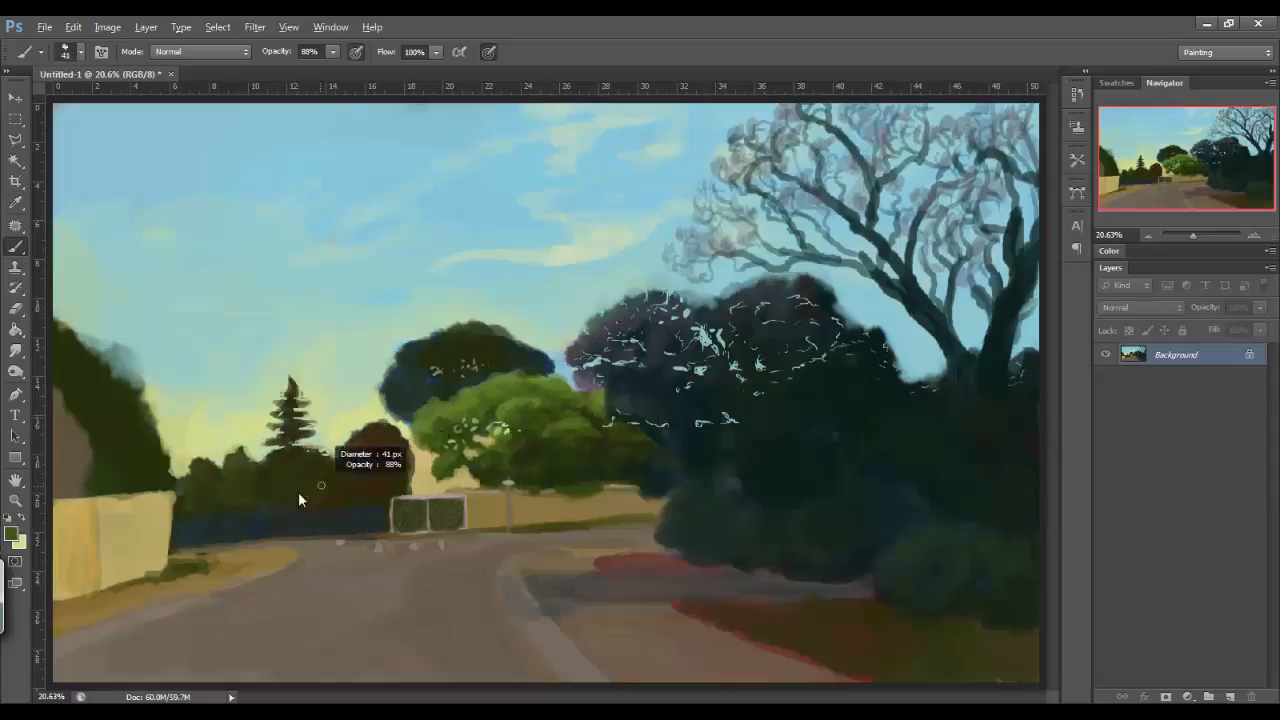
# Paint a dark tree band along the horizon and a tall lamppost pole from the sidewalk.
pyautogui.moveTo(320, 486); pyautogui.dragTo(510, 530)
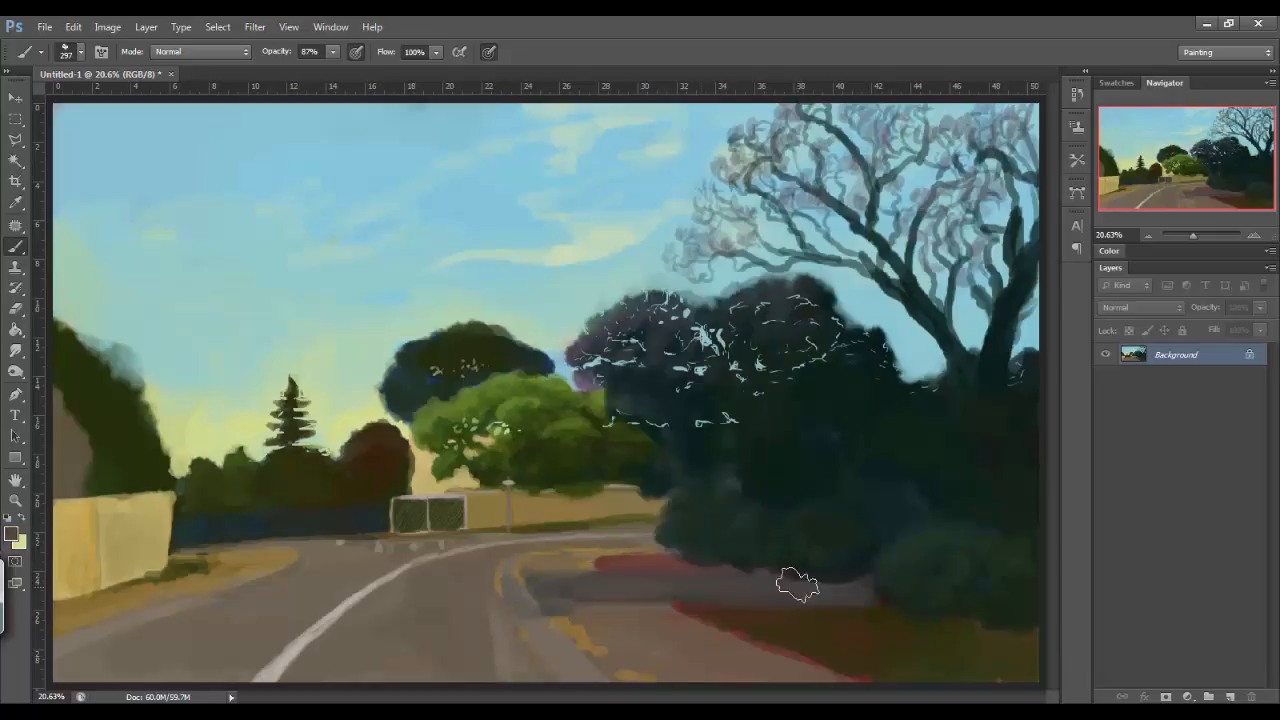
pyautogui.moveTo(792, 590); pyautogui.dragTo(744, 224)
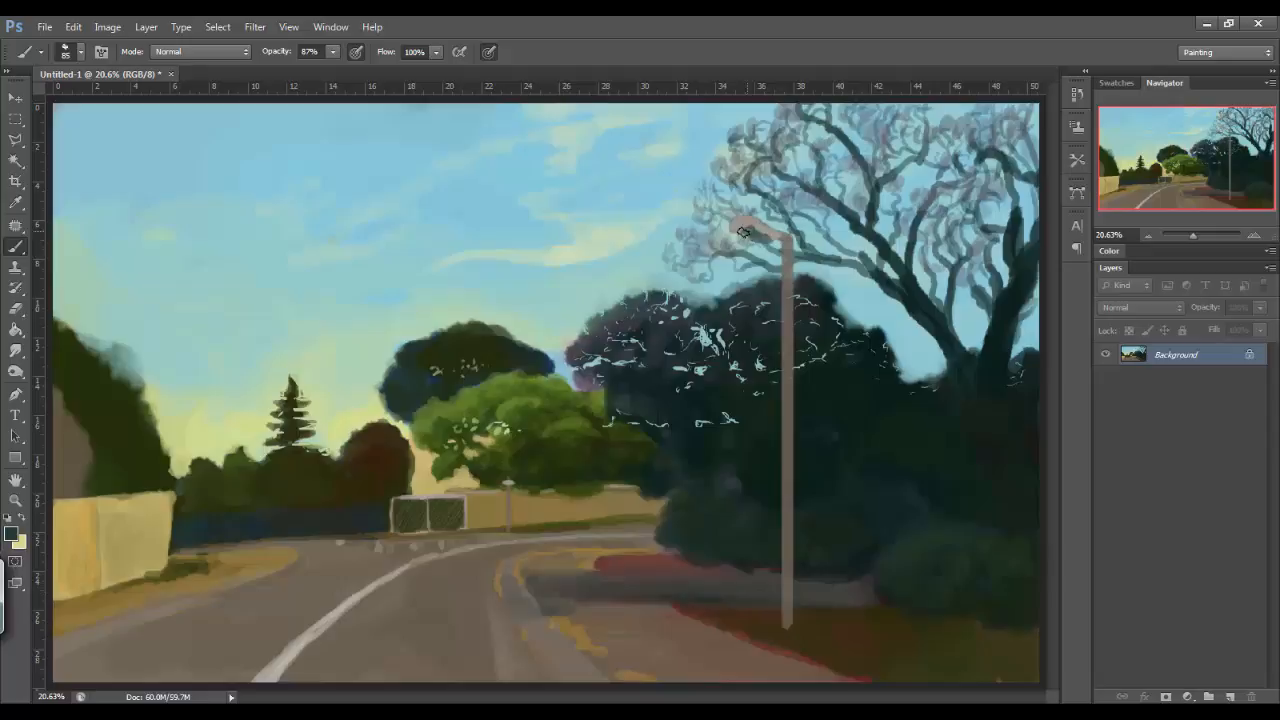